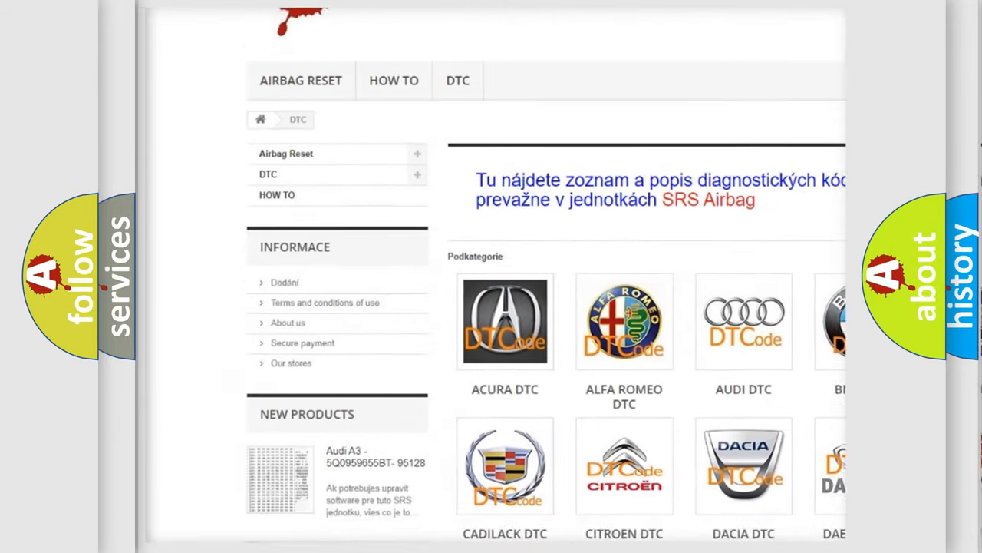
{"action": "scroll", "scroll_direction": "down", "scroll_amount": 3}
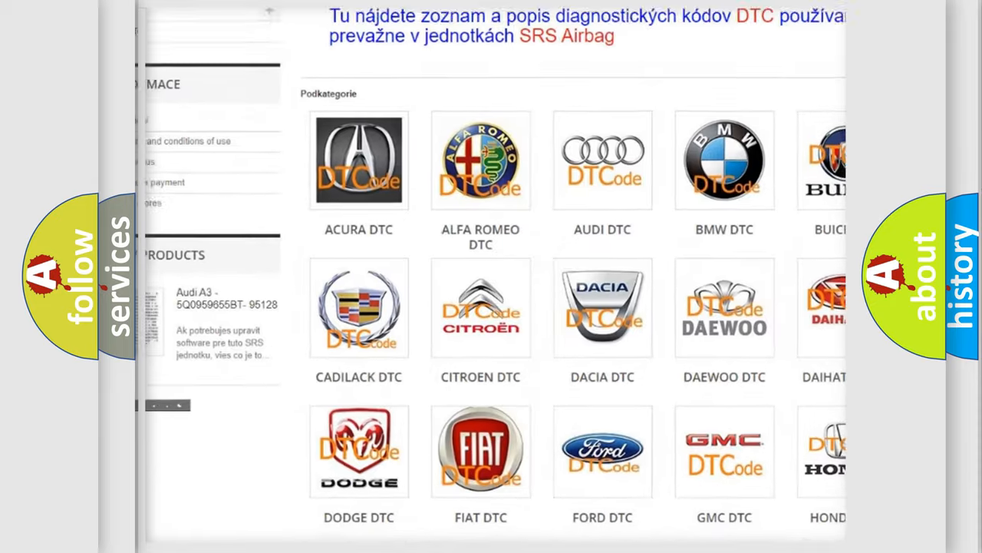
{"action": "scroll", "scroll_direction": "down", "scroll_amount": 3}
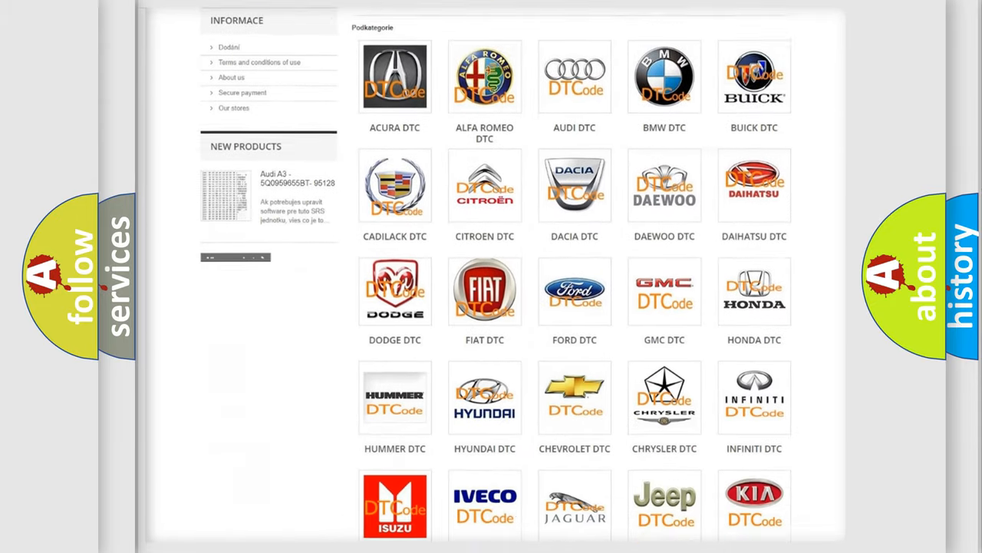
{"action": "scroll", "scroll_direction": "down", "scroll_amount": 3}
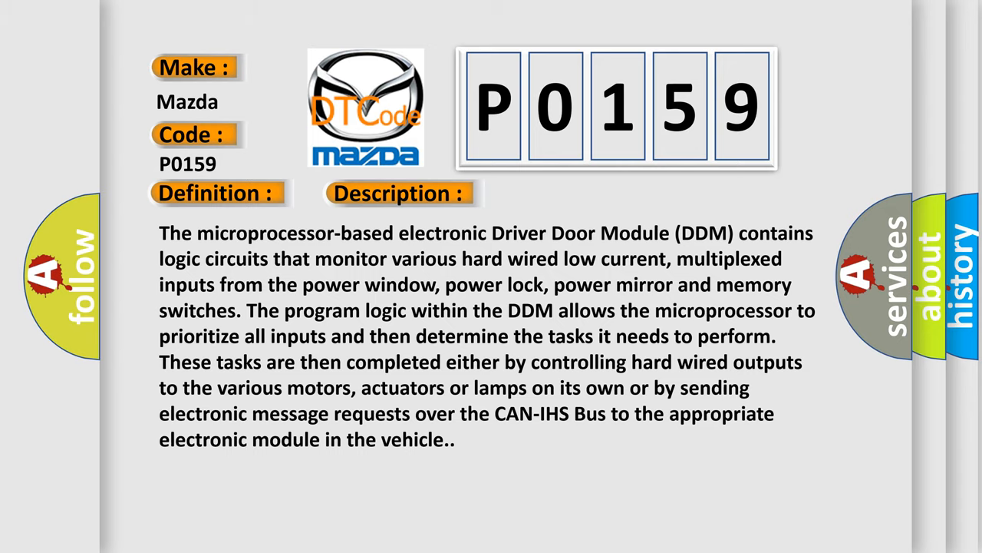
{"action": "left_click", "coordinate": [564, 193]}
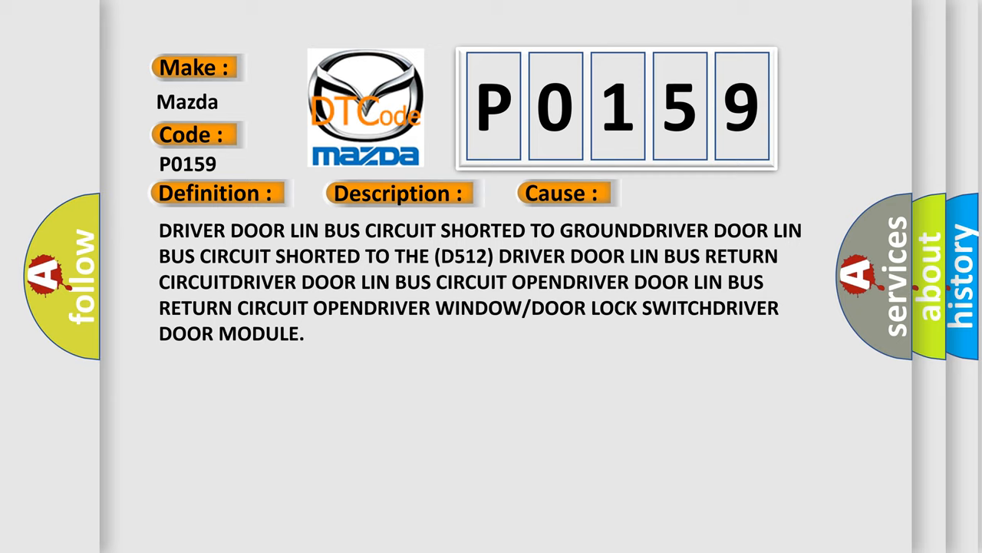